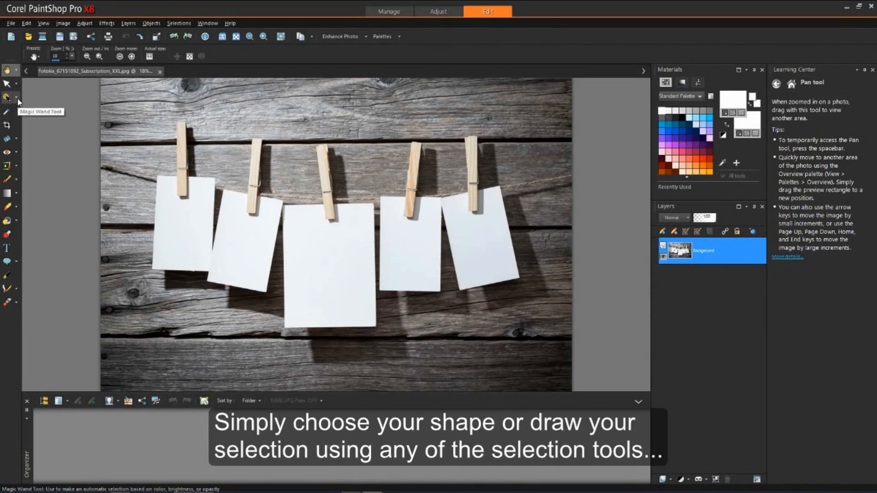
Select the large middle paper card using the Magic Wand
click(15, 99)
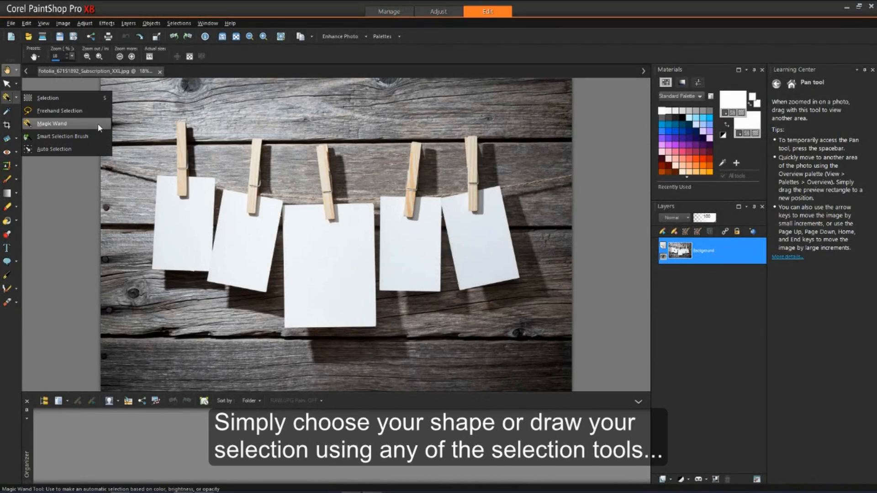
click(52, 122)
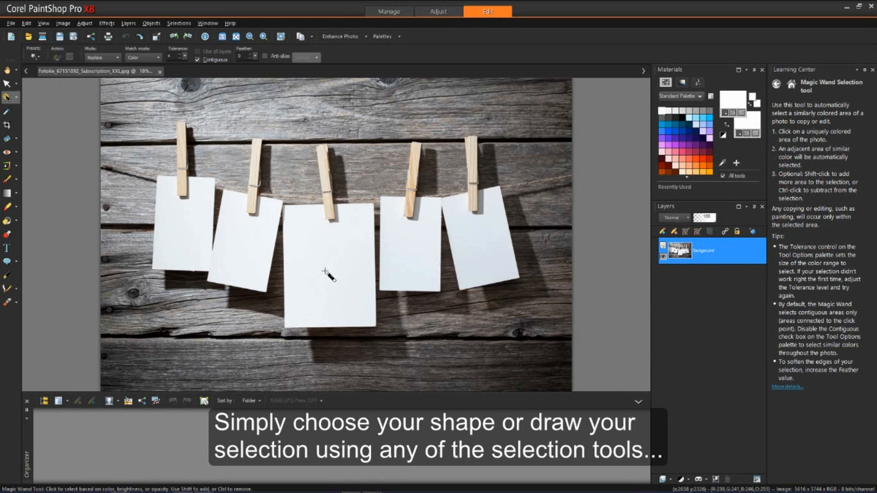
click(328, 276)
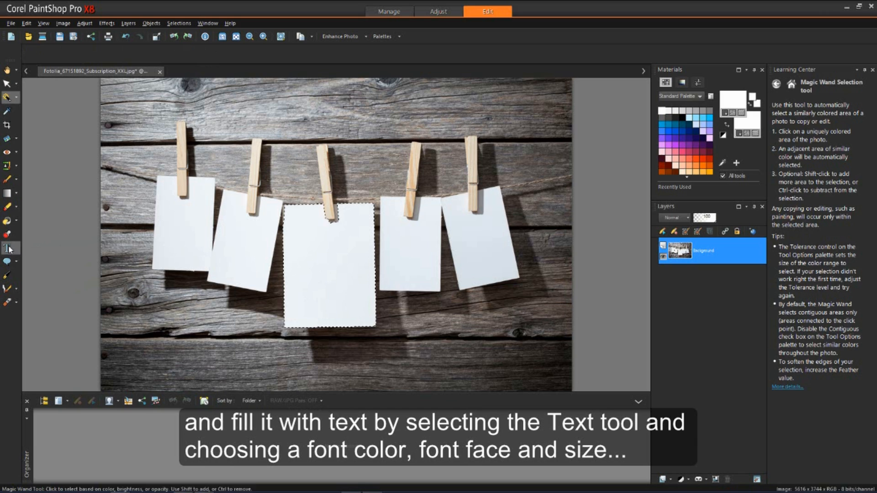
With the Text tool and an orange-red colour, begin typing inside the selected card
click(8, 248)
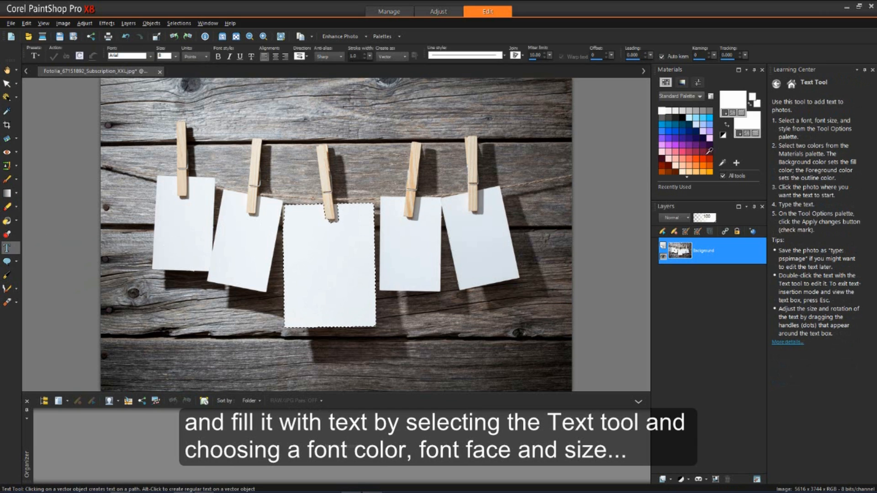
click(703, 159)
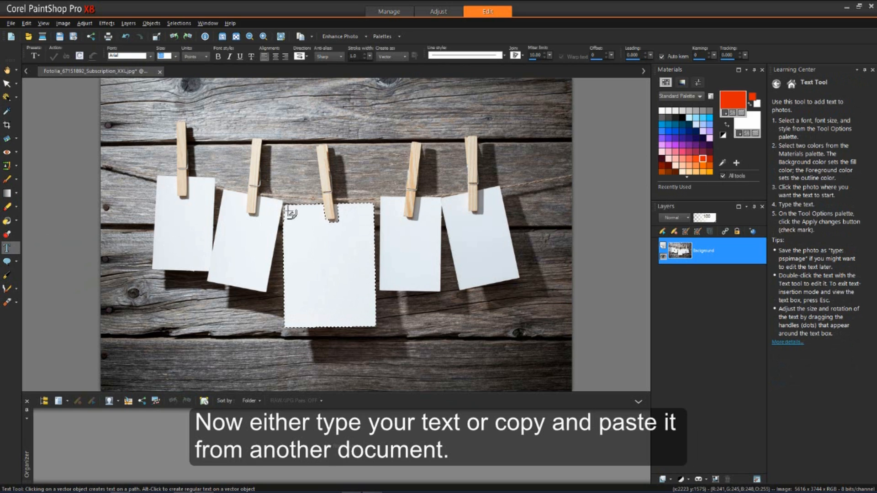
click(289, 214)
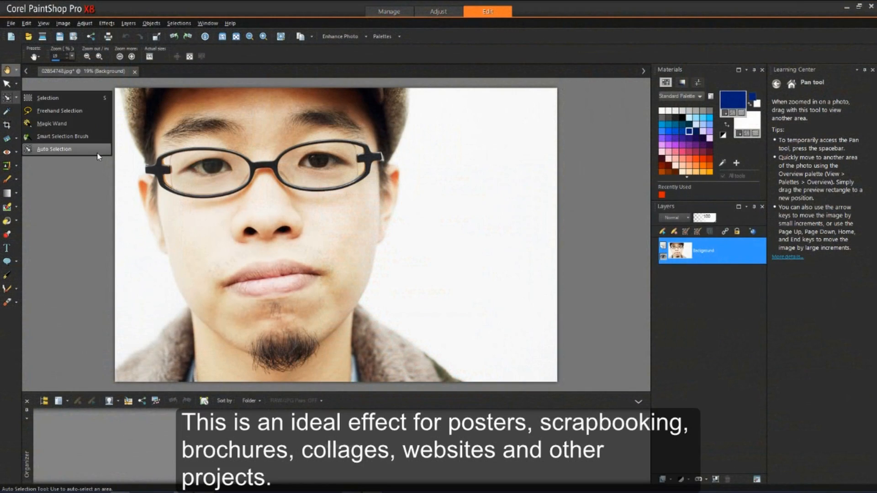
Auto-select the man, invert to the white background, and activate the Text tool
click(54, 149)
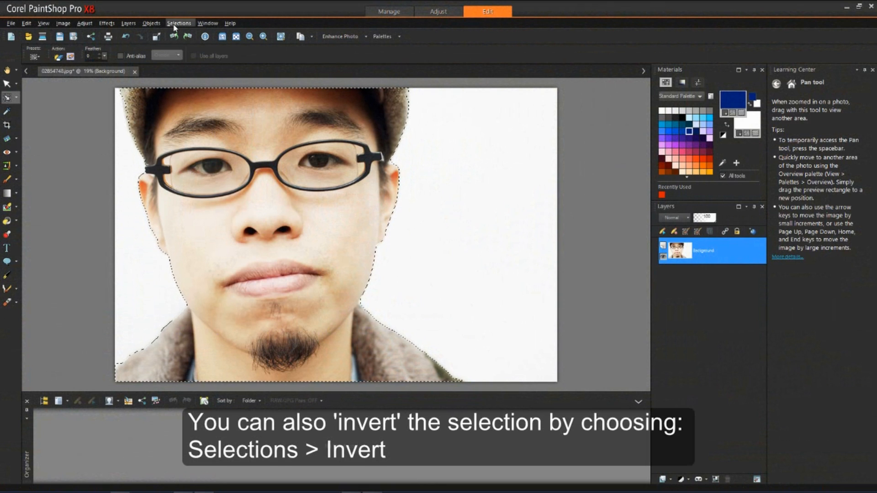
click(179, 23)
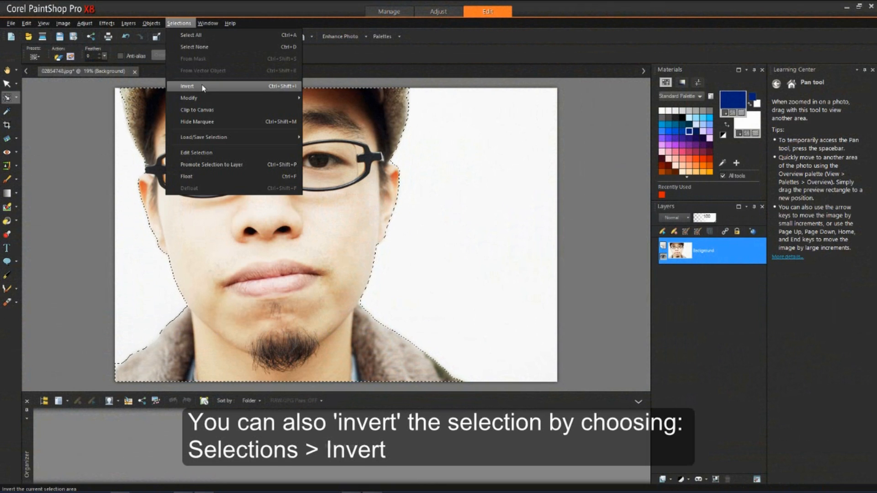
click(187, 86)
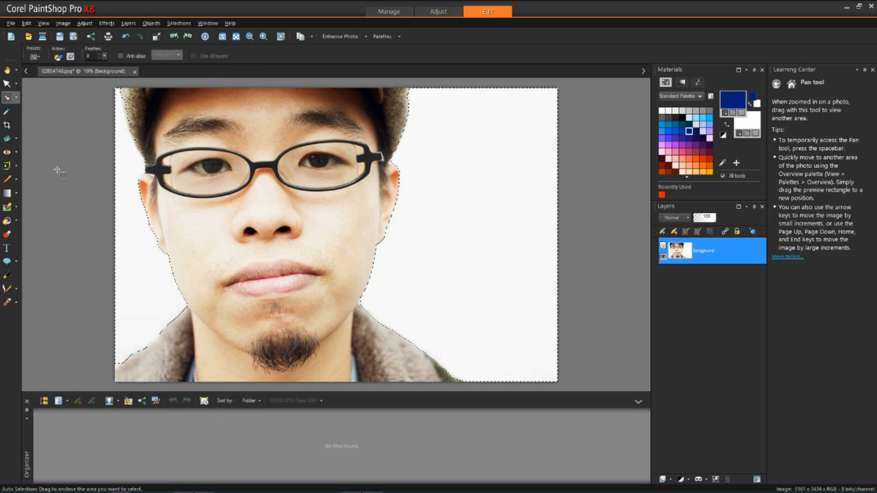
click(7, 248)
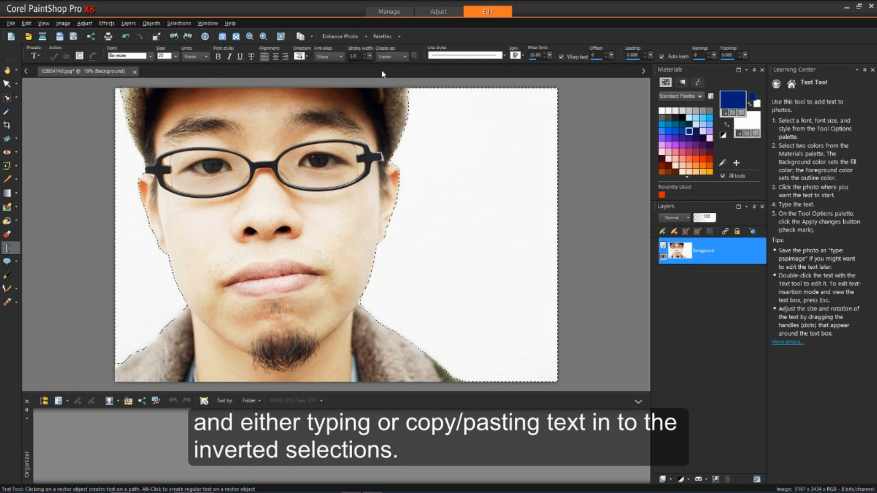
mouse_move(130, 55)
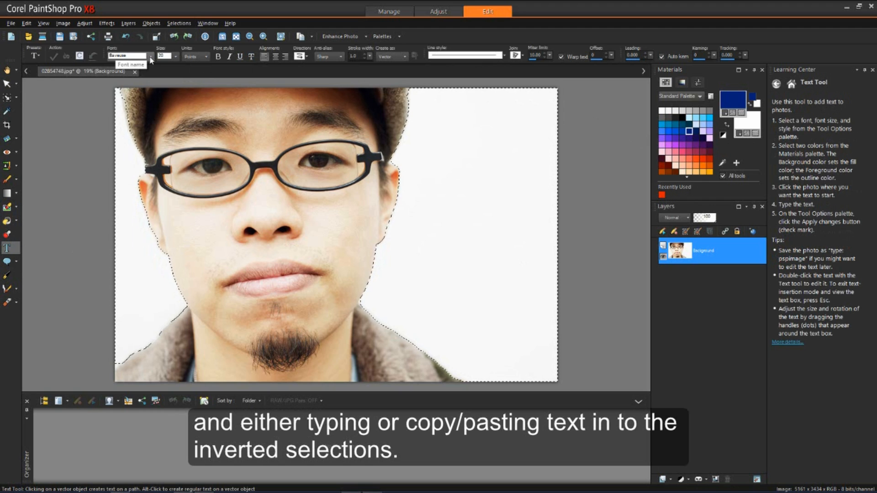
Choose Blade Runner Movie Font from the Tool Options font list
click(147, 56)
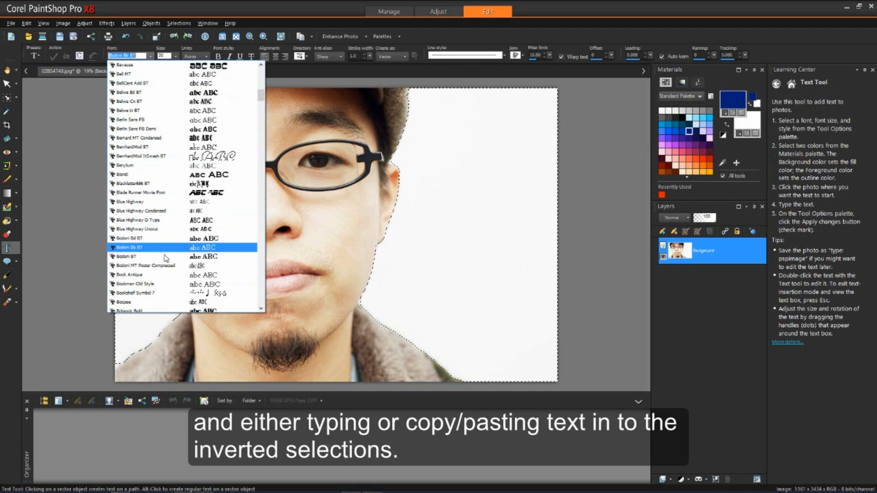
click(139, 192)
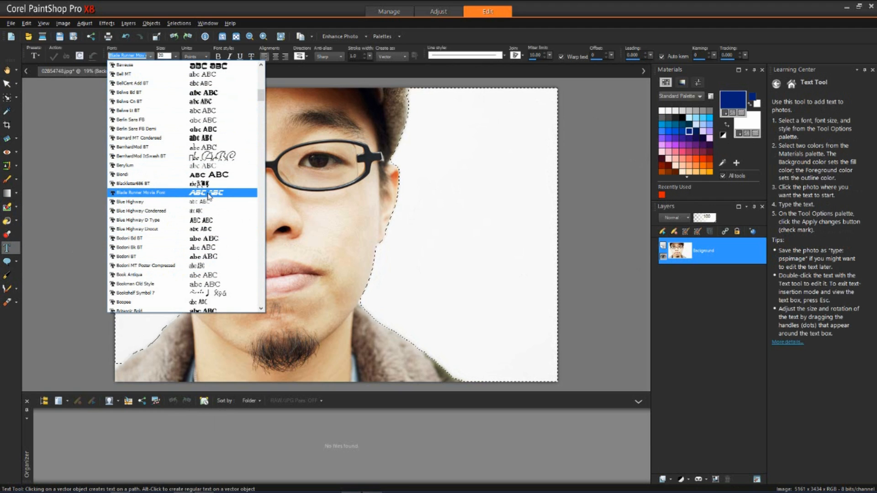